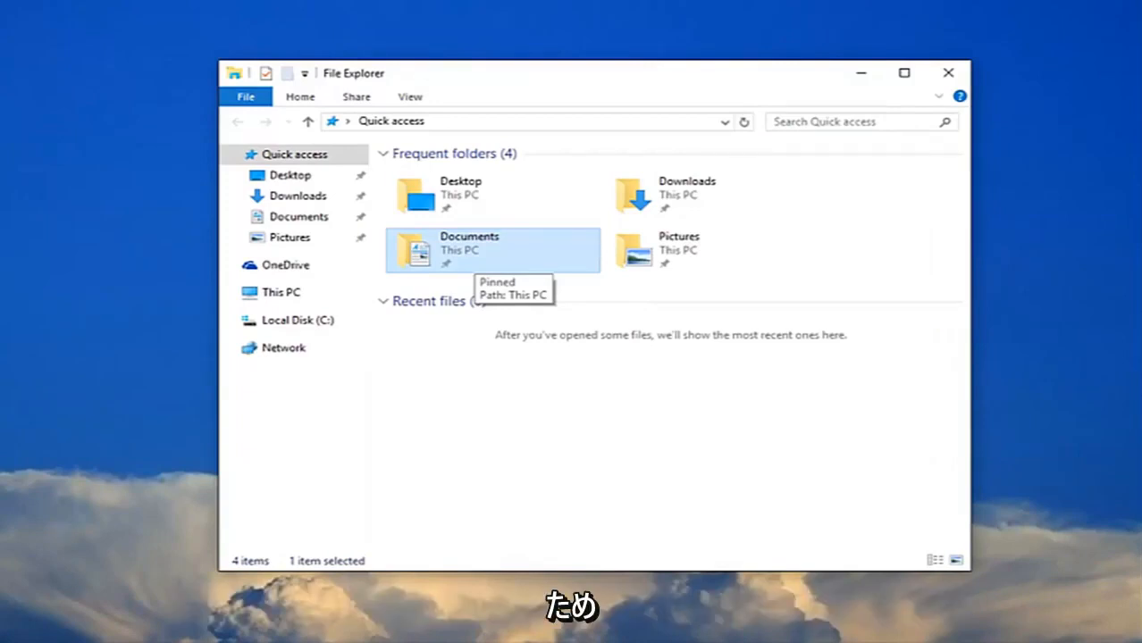
Bring up the context menu of the Documents folder in Quick access to reach Properties
right_click(468, 249)
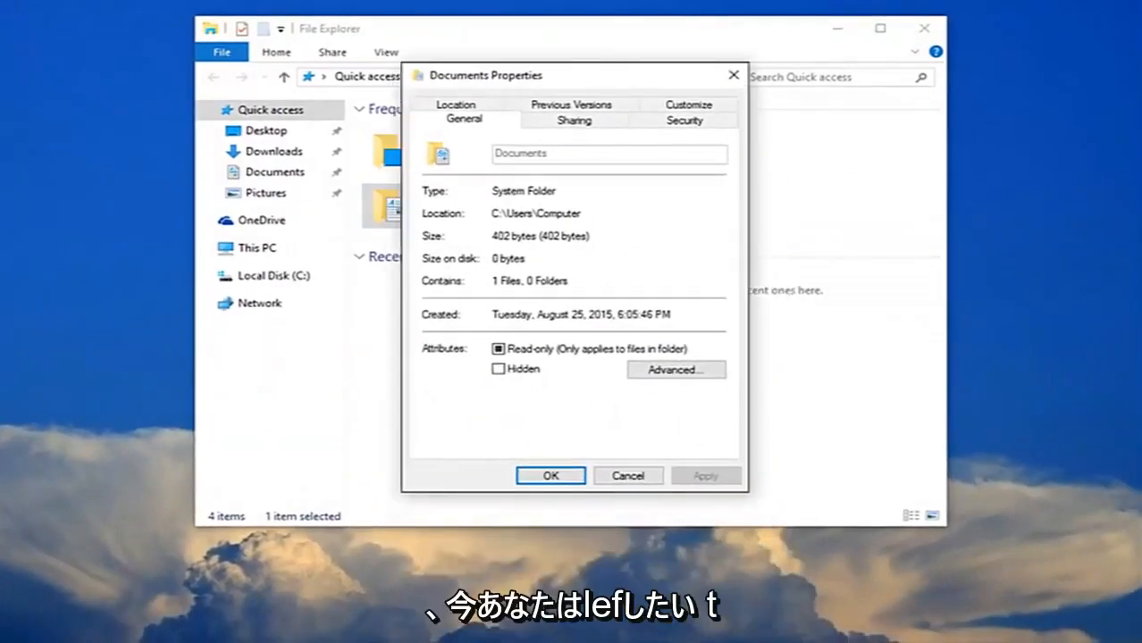
Reach the Advanced Security Settings of Documents from its Security properties
left_click(686, 122)
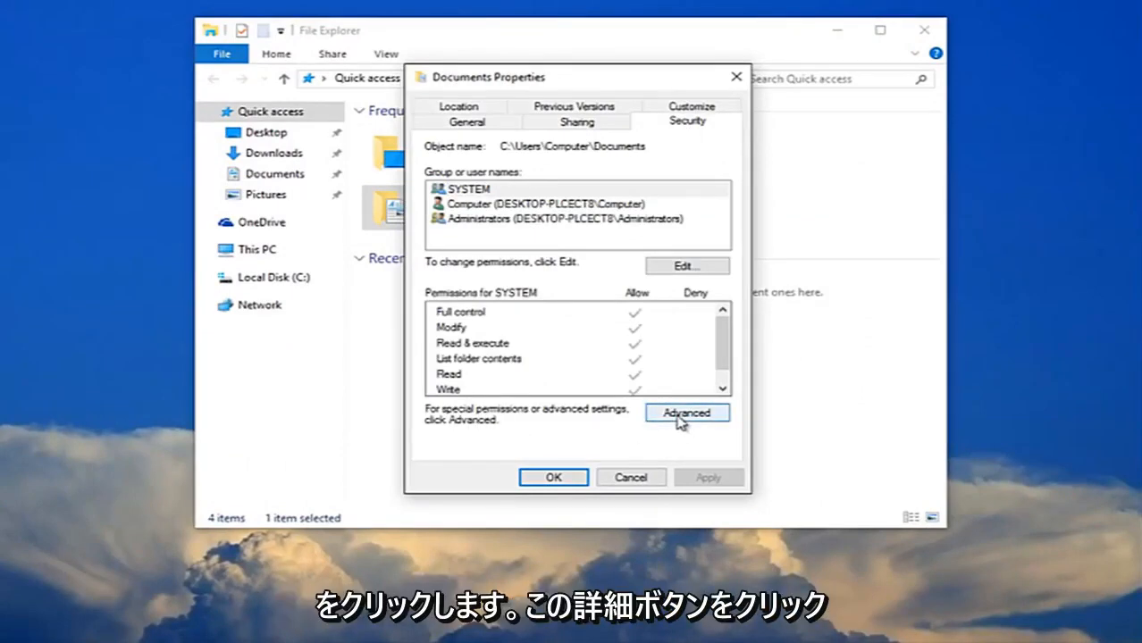
left_click(686, 412)
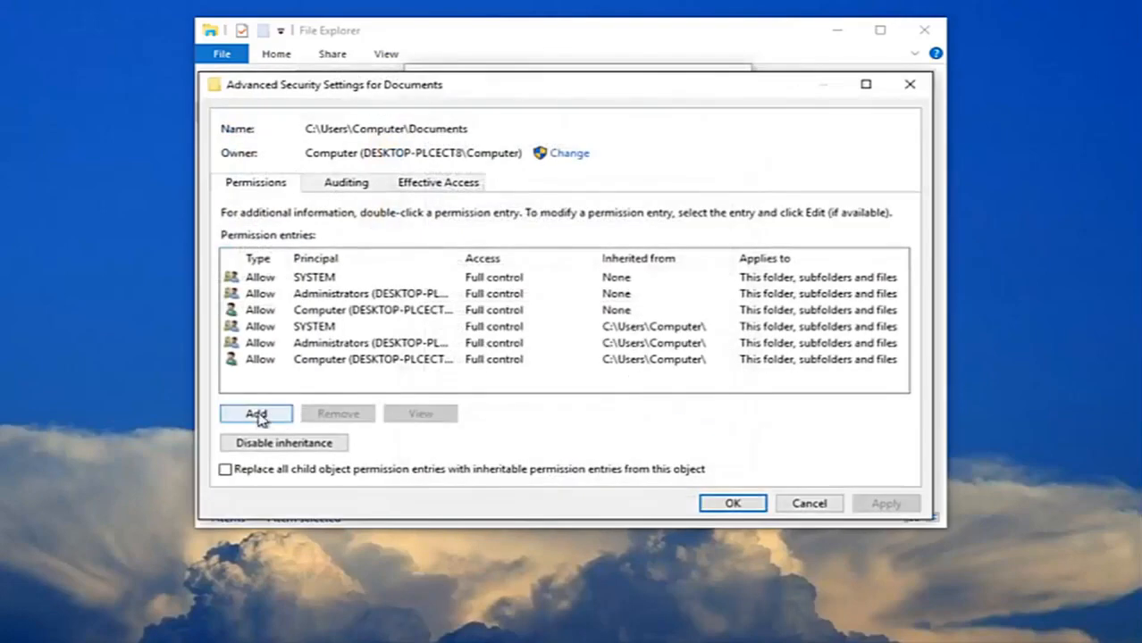
Add a new permission entry and bring up the Select User or Group picker for its principal
left_click(256, 415)
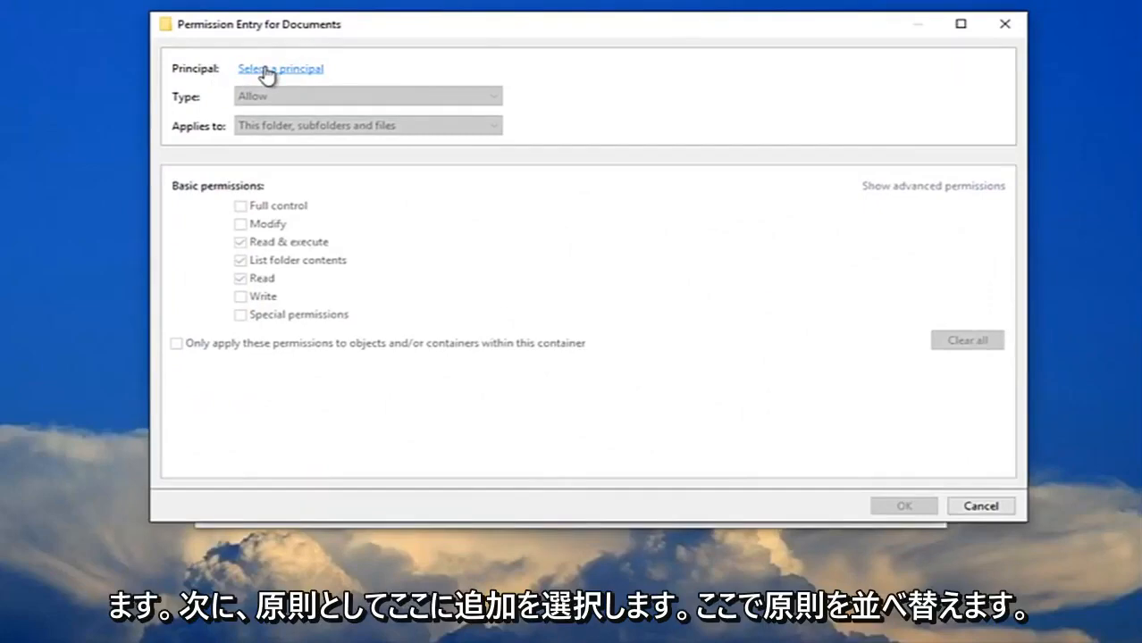
left_click(279, 68)
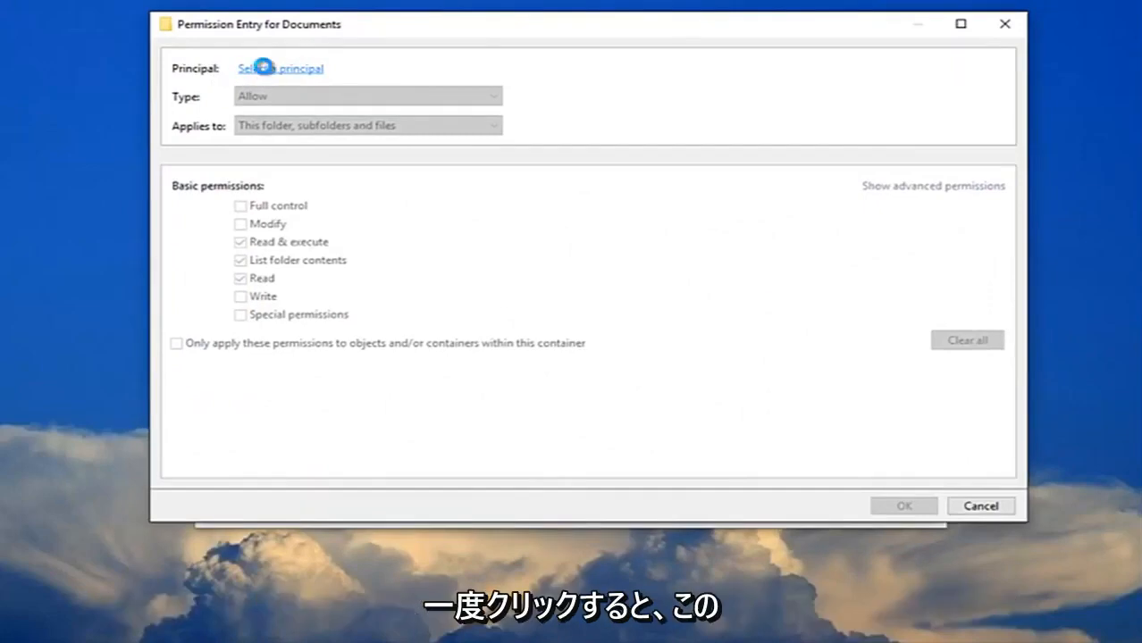
left_click(279, 68)
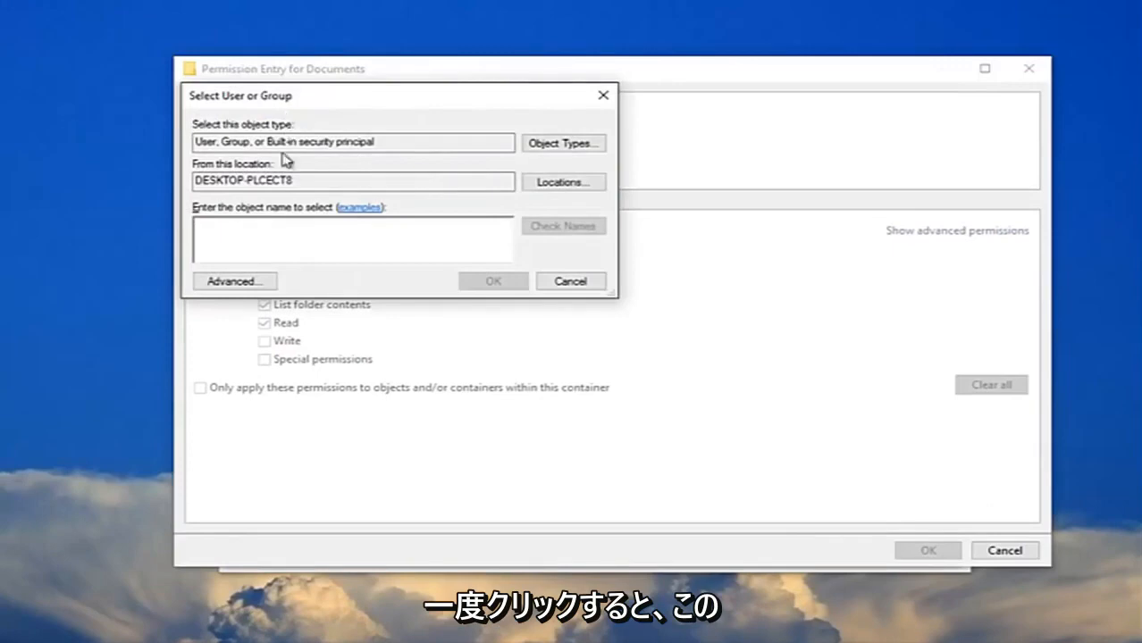
Find and pick Everyone as principal, then save the entry with Full control allowed
left_click(234, 281)
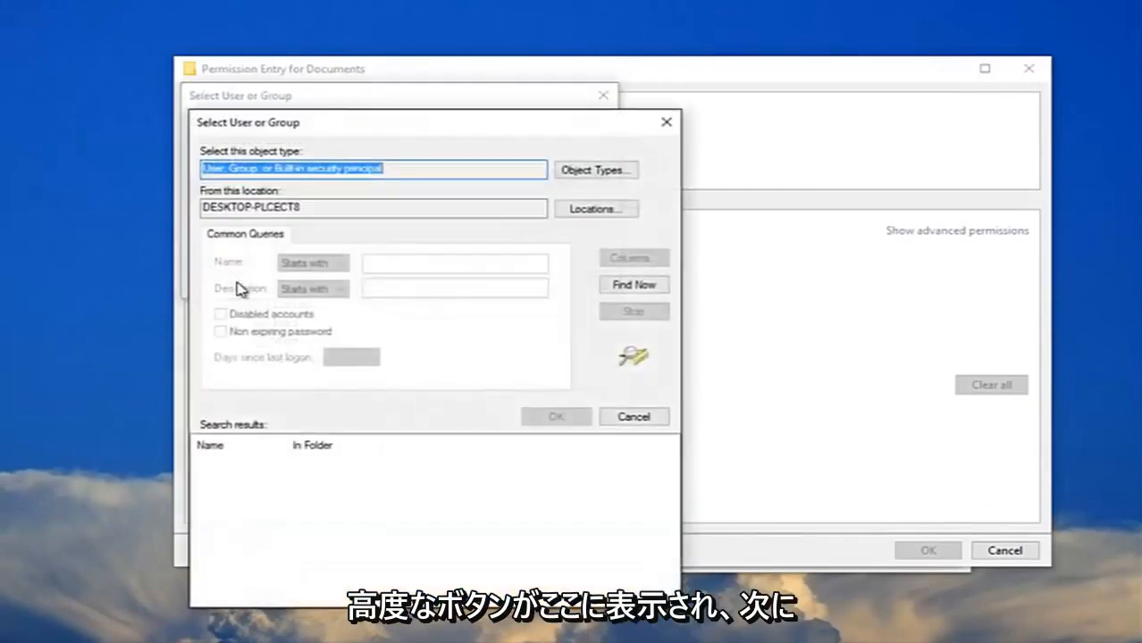
left_click(632, 284)
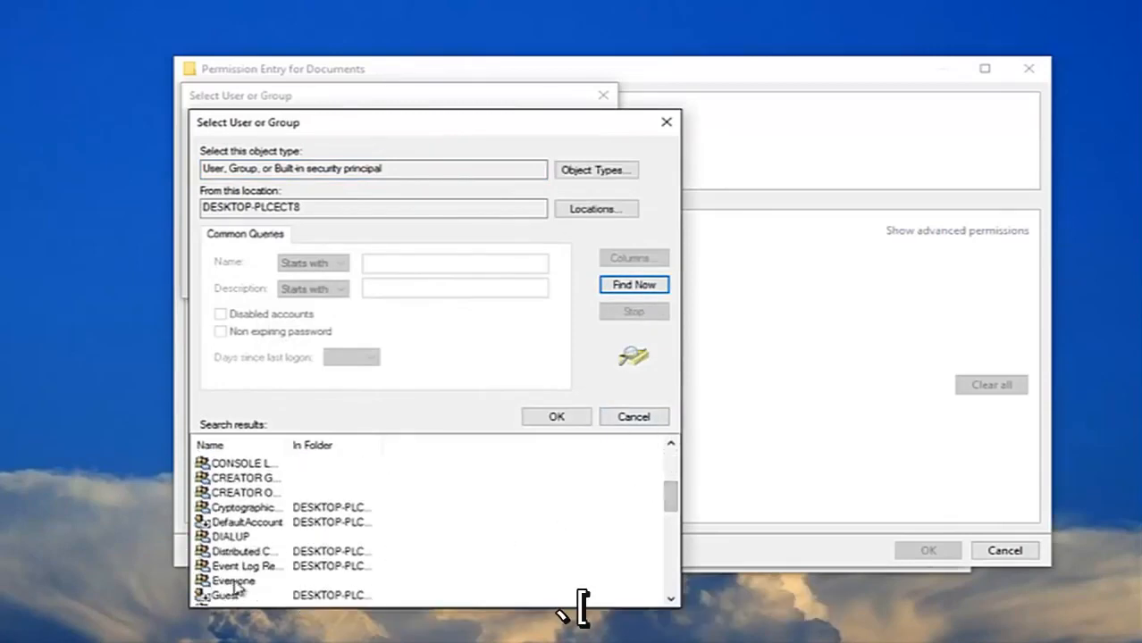
left_click(233, 581)
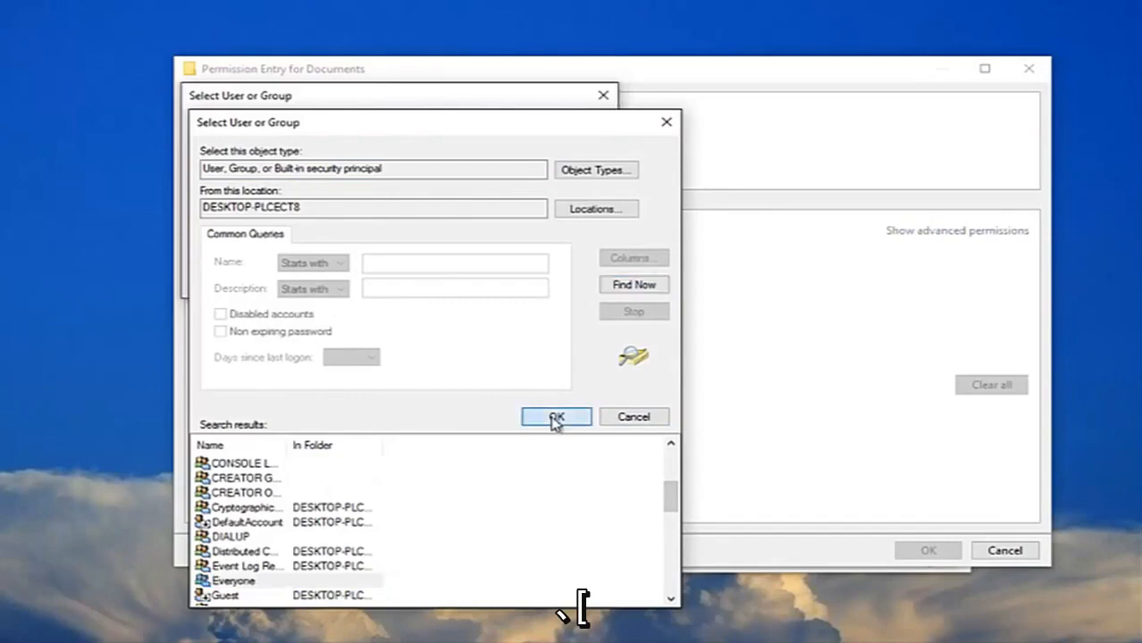
left_click(556, 418)
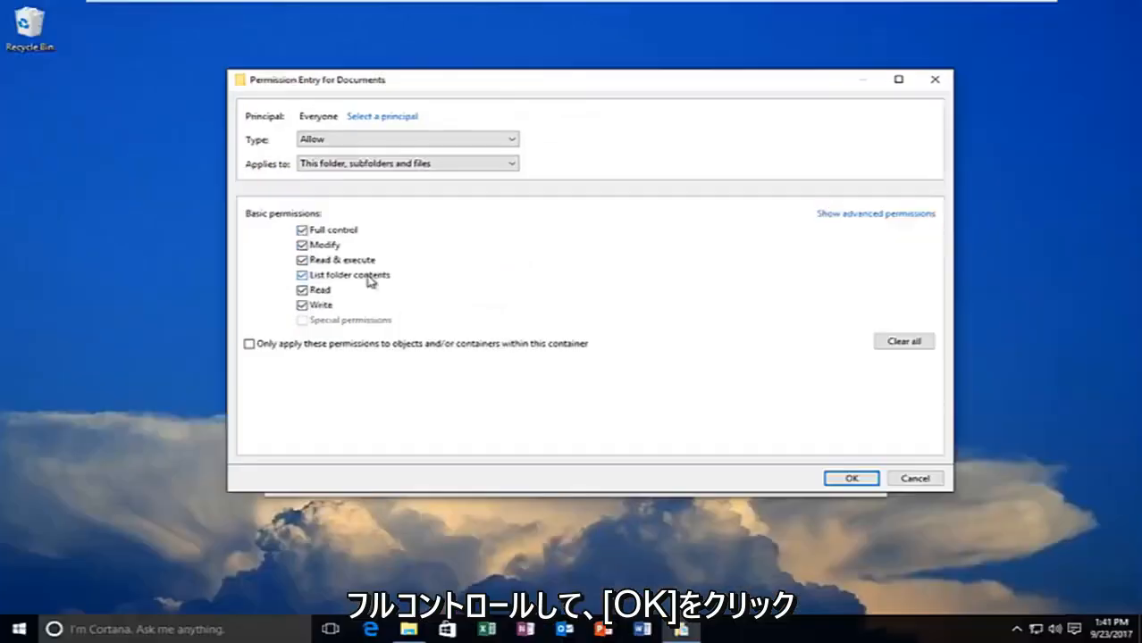
left_click(851, 479)
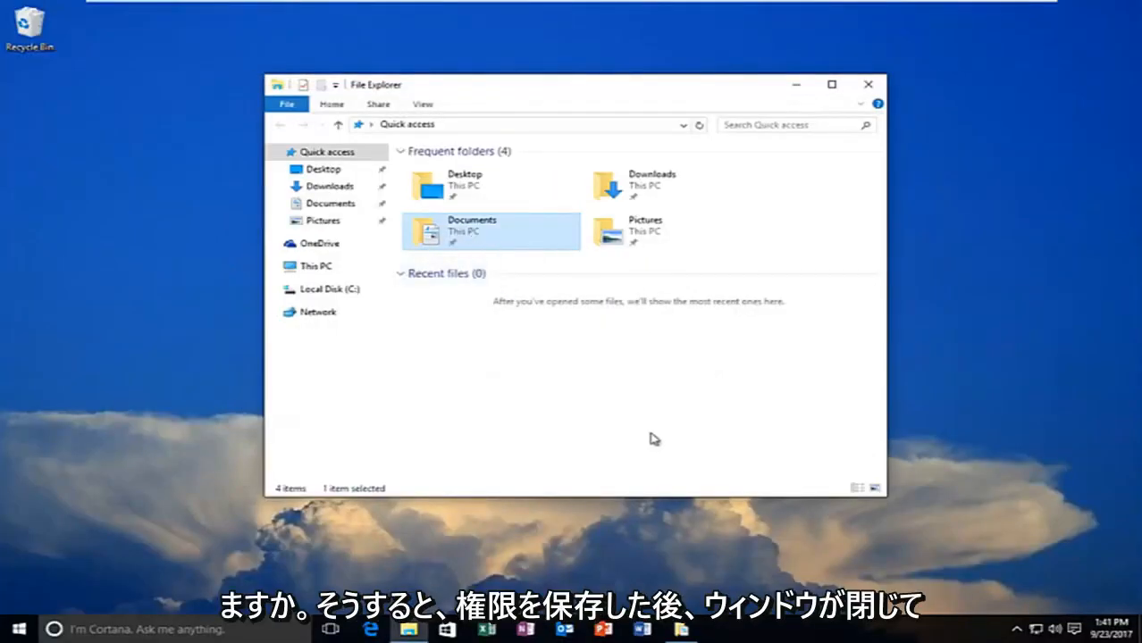
mouse_move(565, 440)
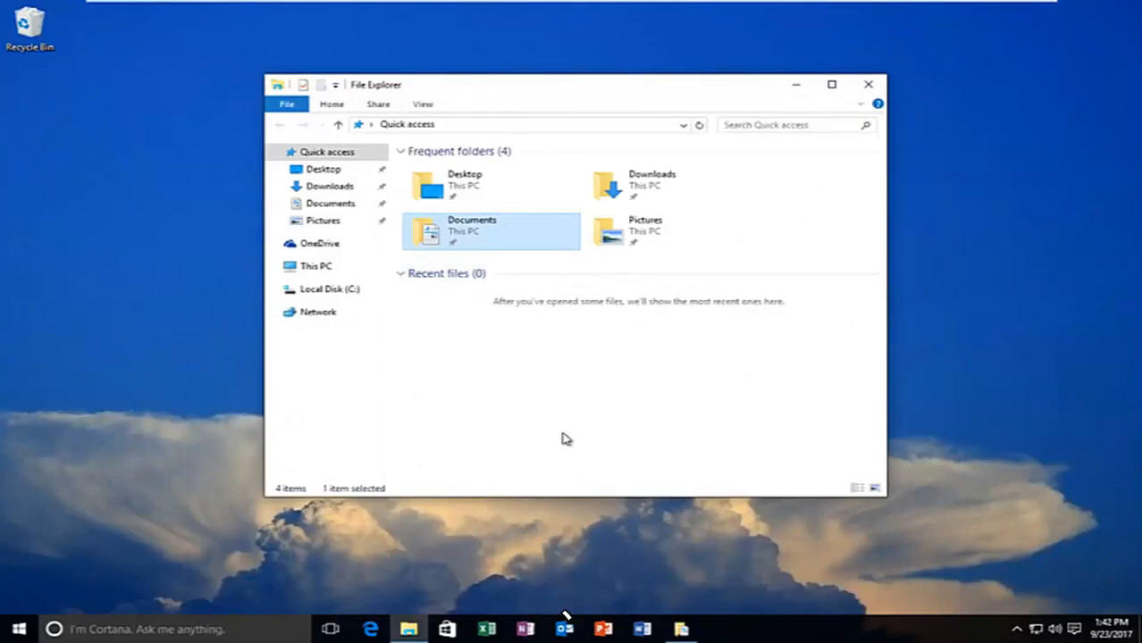